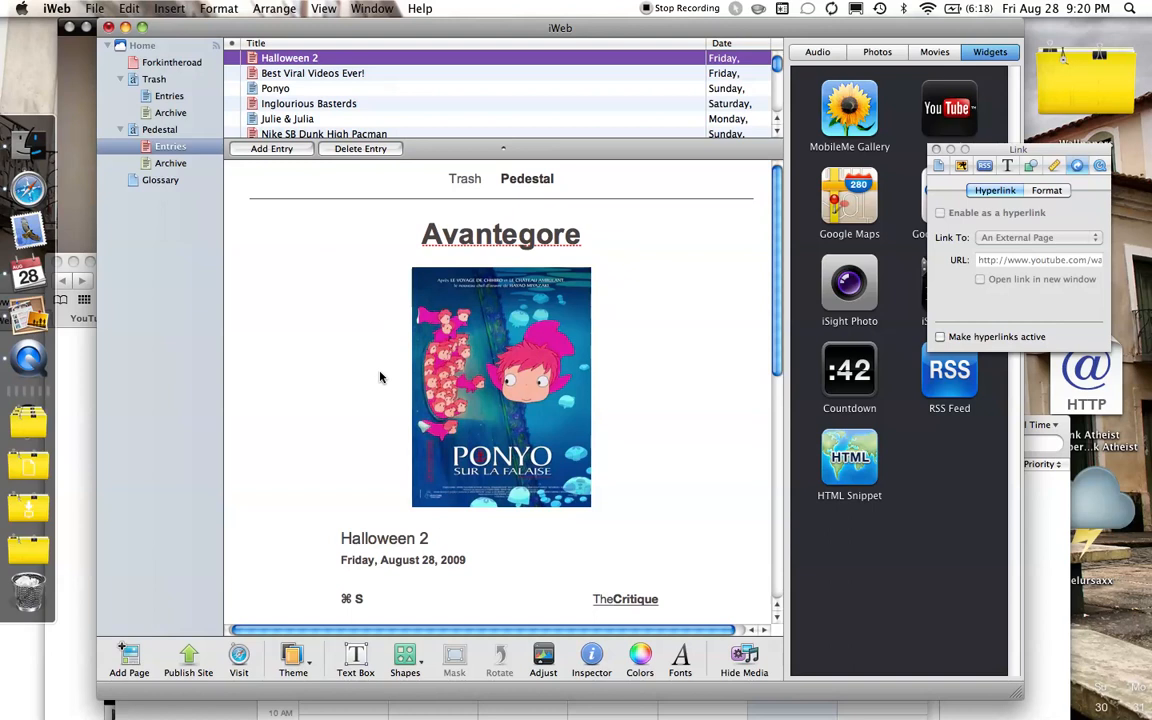
pyautogui.moveTo(475, 478)
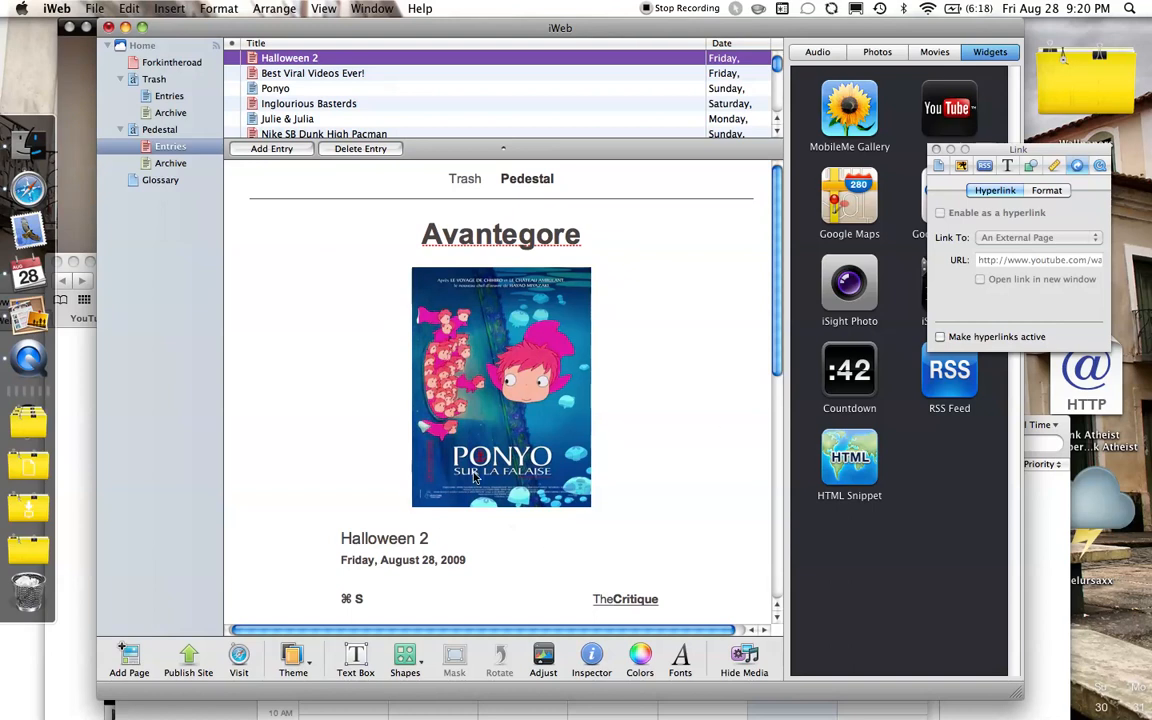
pyautogui.moveTo(620, 355)
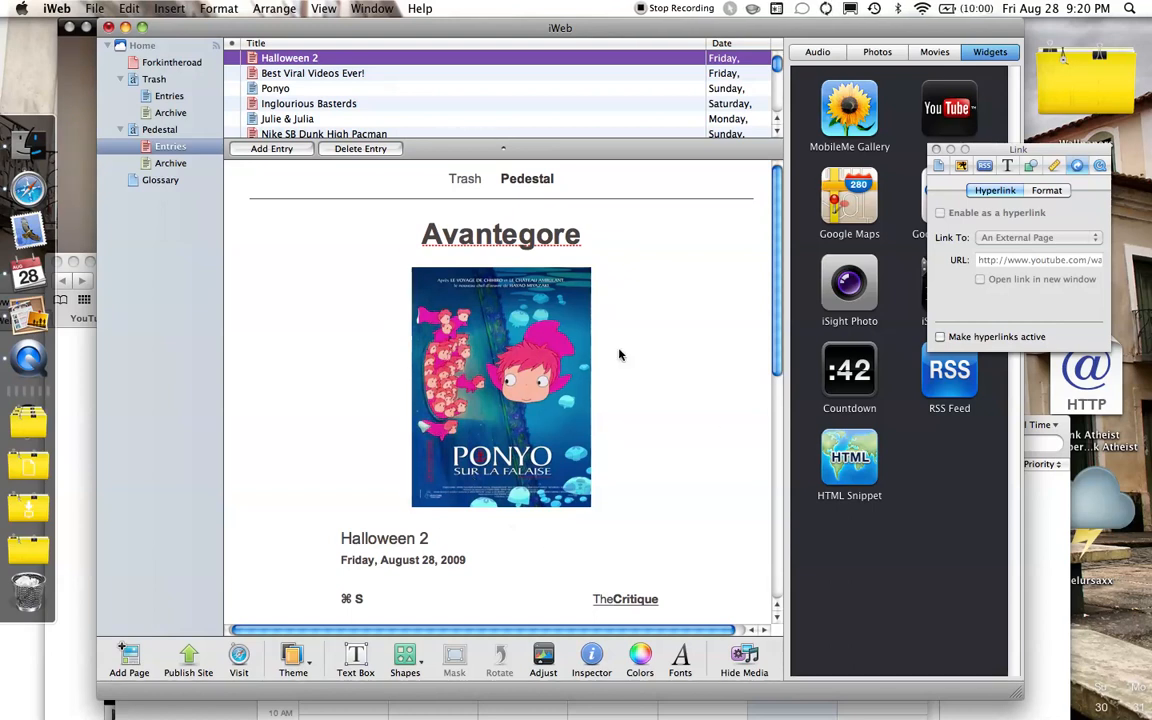
pyautogui.moveTo(490, 355)
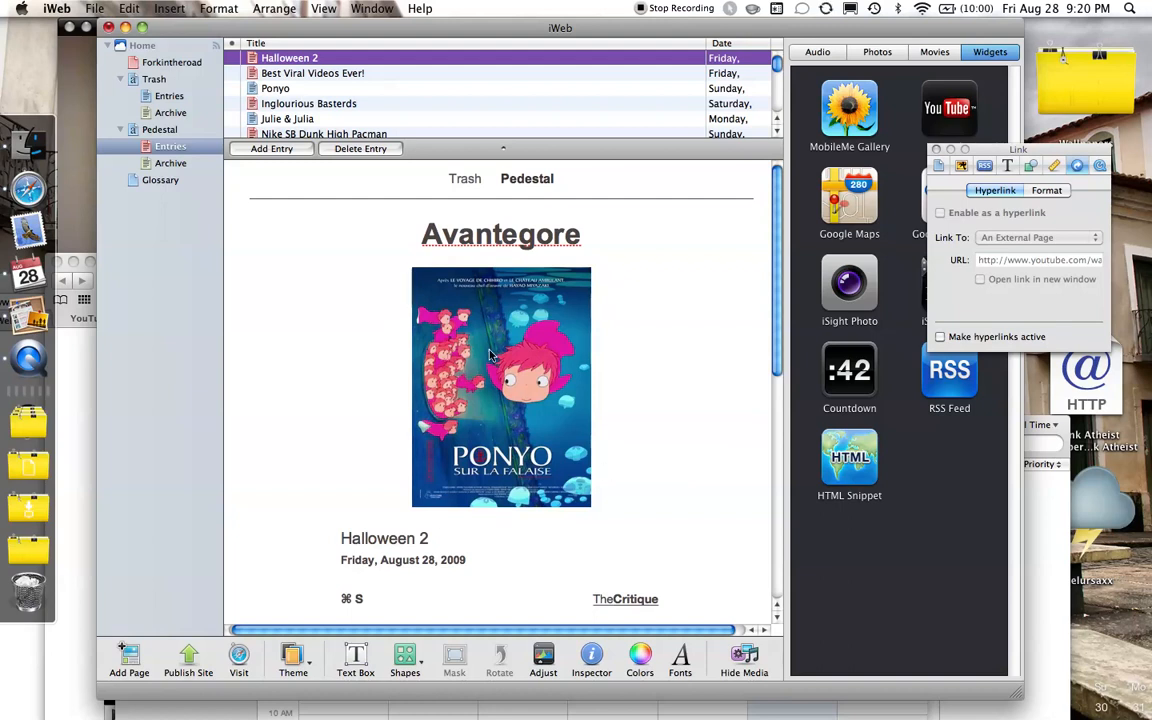
pyautogui.moveTo(478, 432)
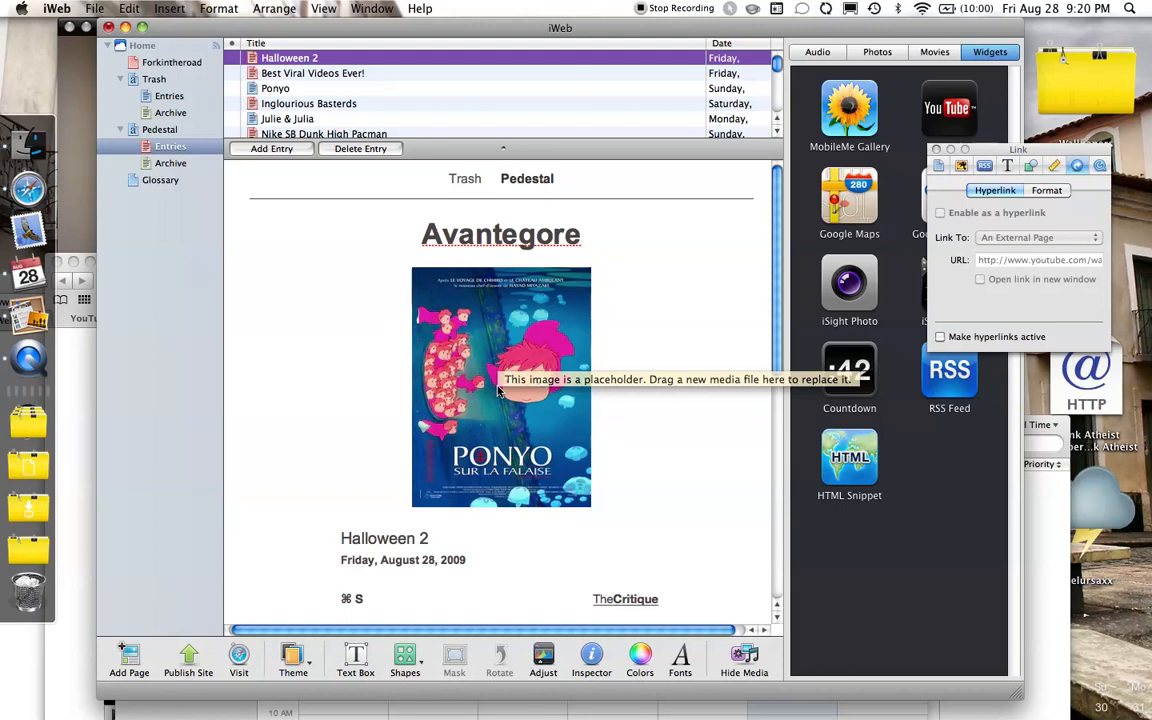
# Show all open windows with Exposé (F3) after checking the Ponyo placeholder image
pyautogui.press('f3')
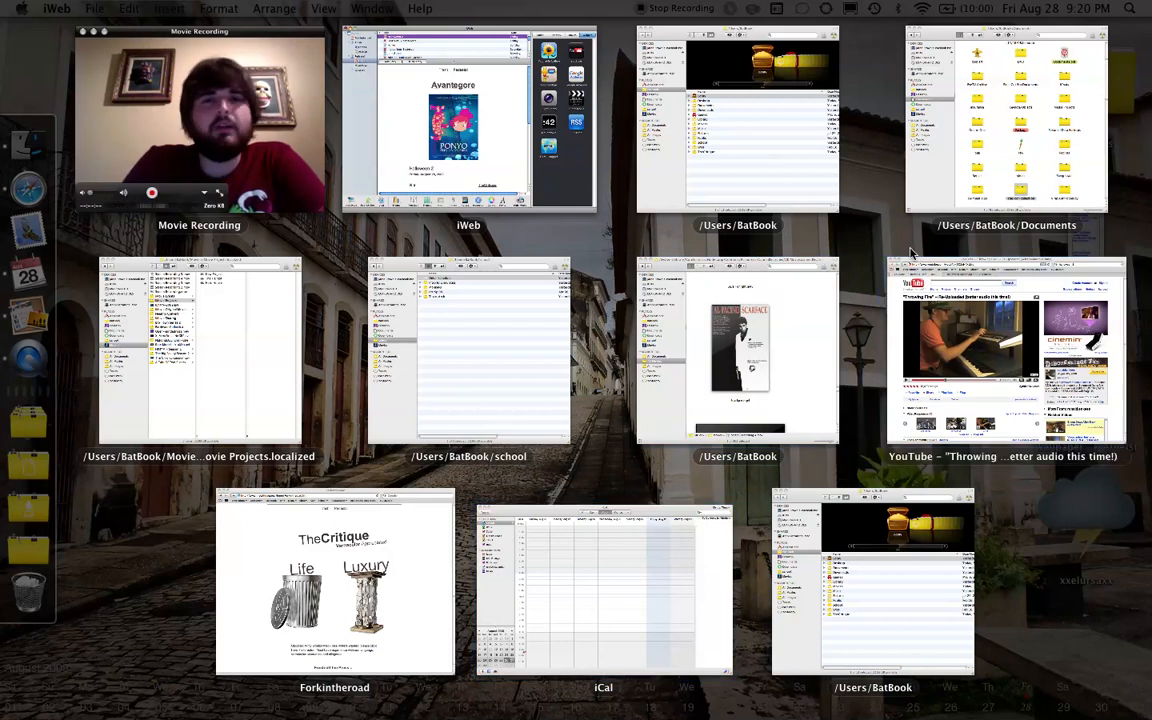
pyautogui.moveTo(618, 283)
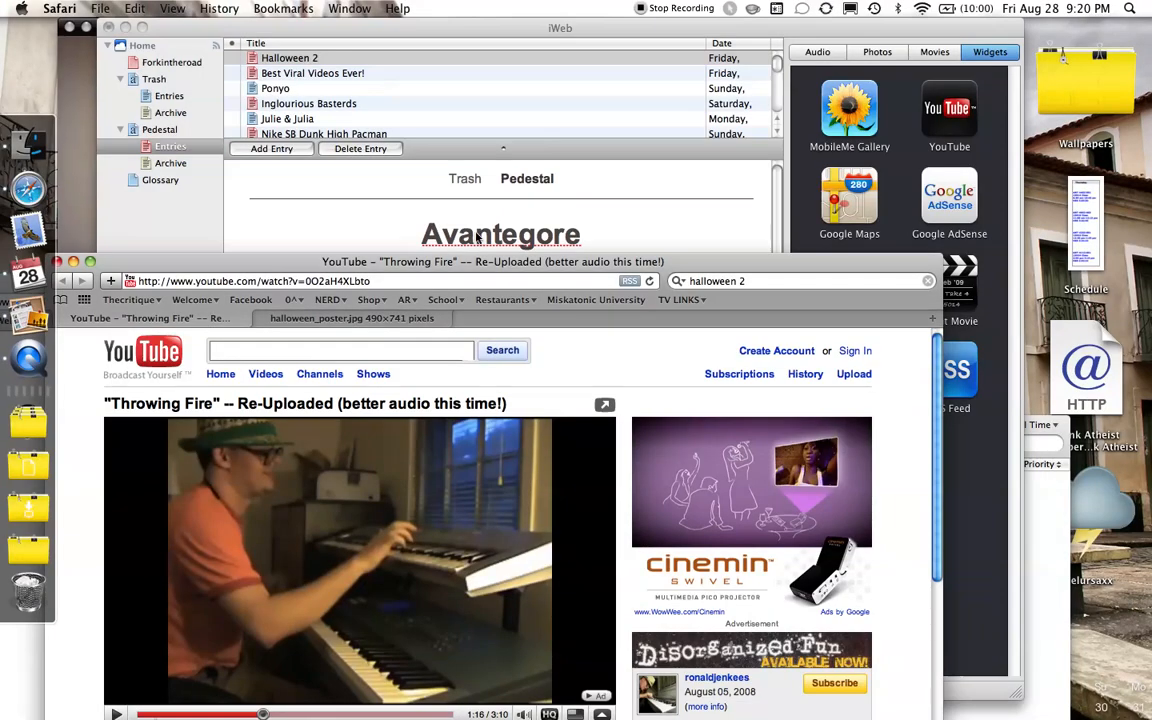
pyautogui.moveTo(290, 267)
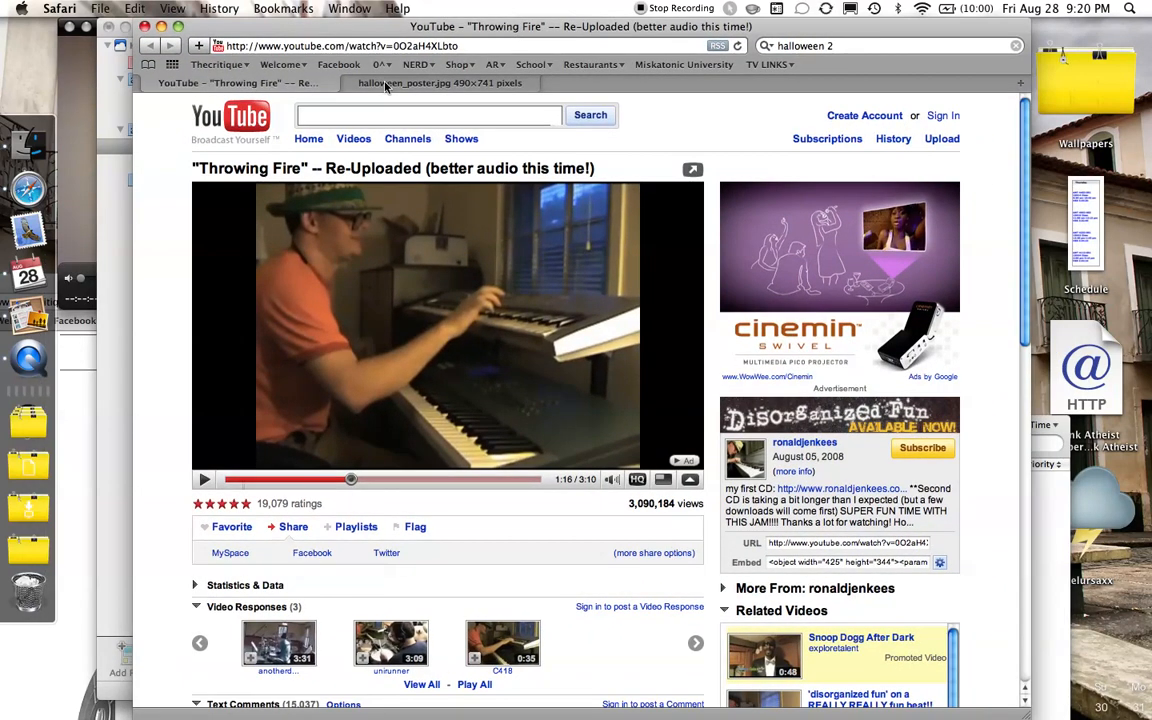
# Switch Safari to the halloween_poster.jpg tab showing the H2 poster
pyautogui.click(440, 82)
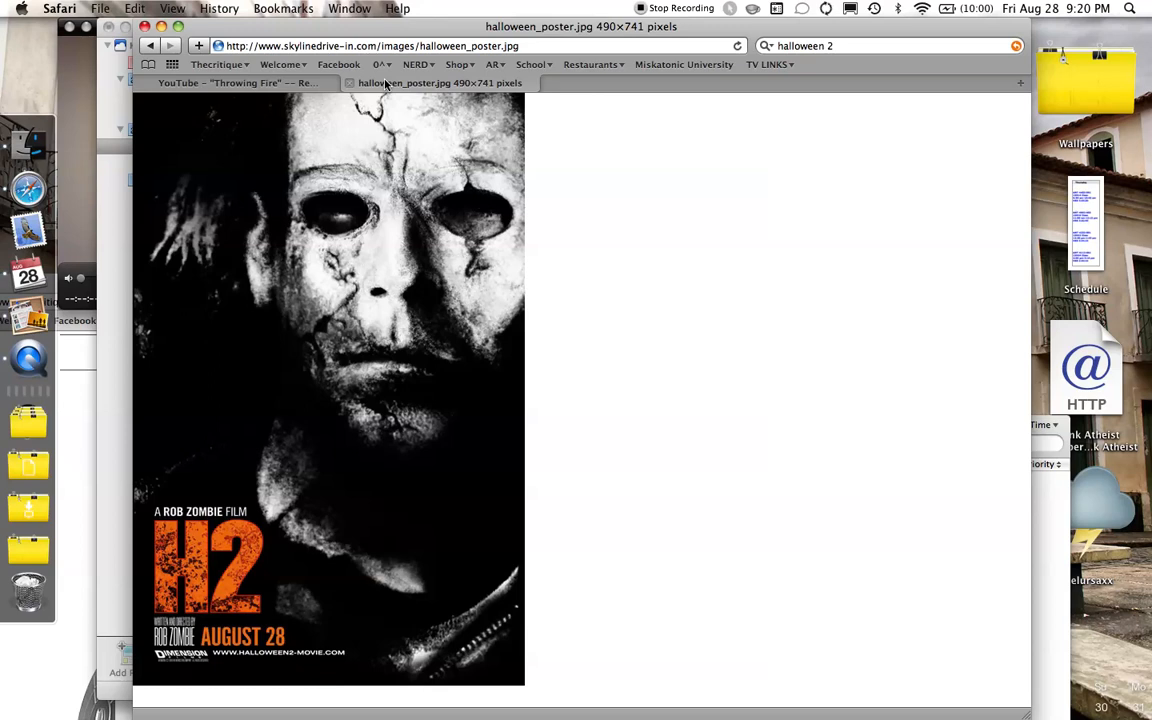
pyautogui.moveTo(428, 221)
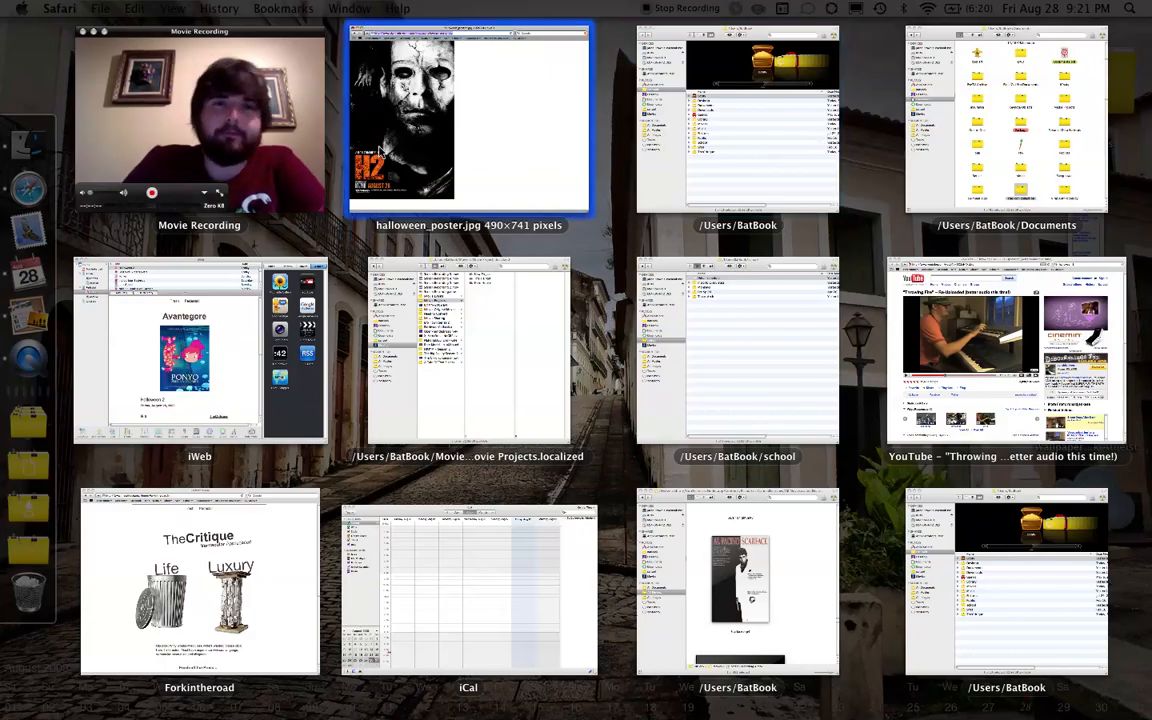
# Drag the H2 Rob Zombie poster image from Safari onto the desktop
pyautogui.click(468, 115)
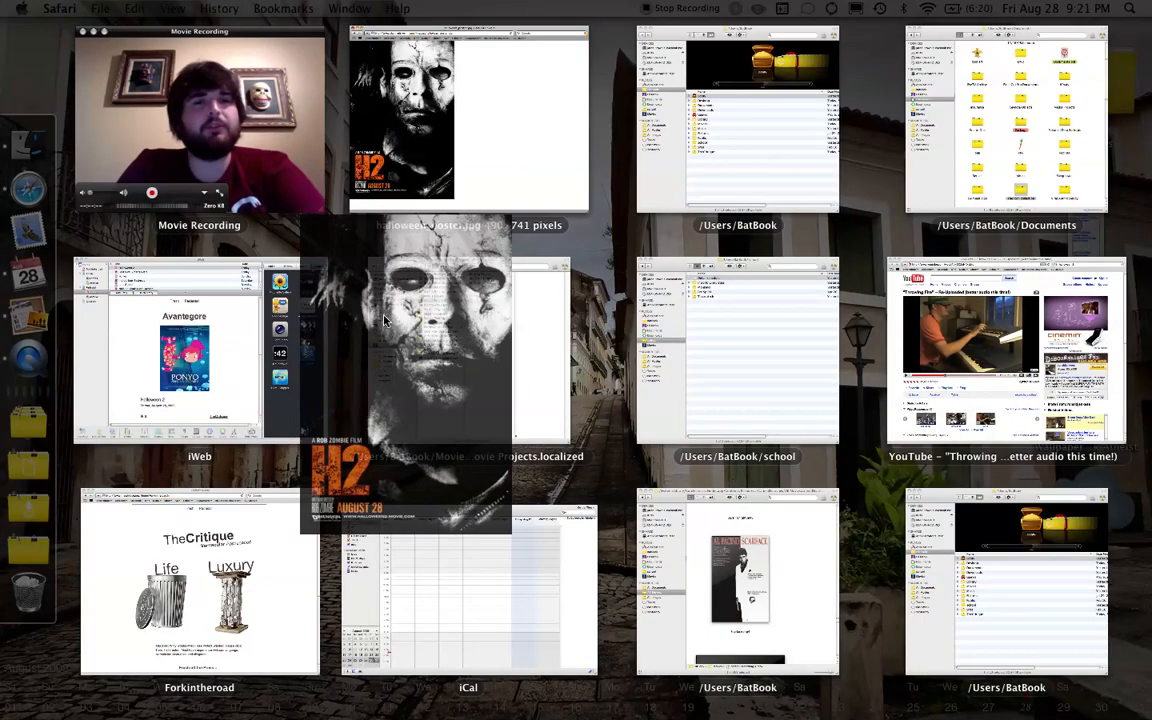
pyautogui.click(738, 350)
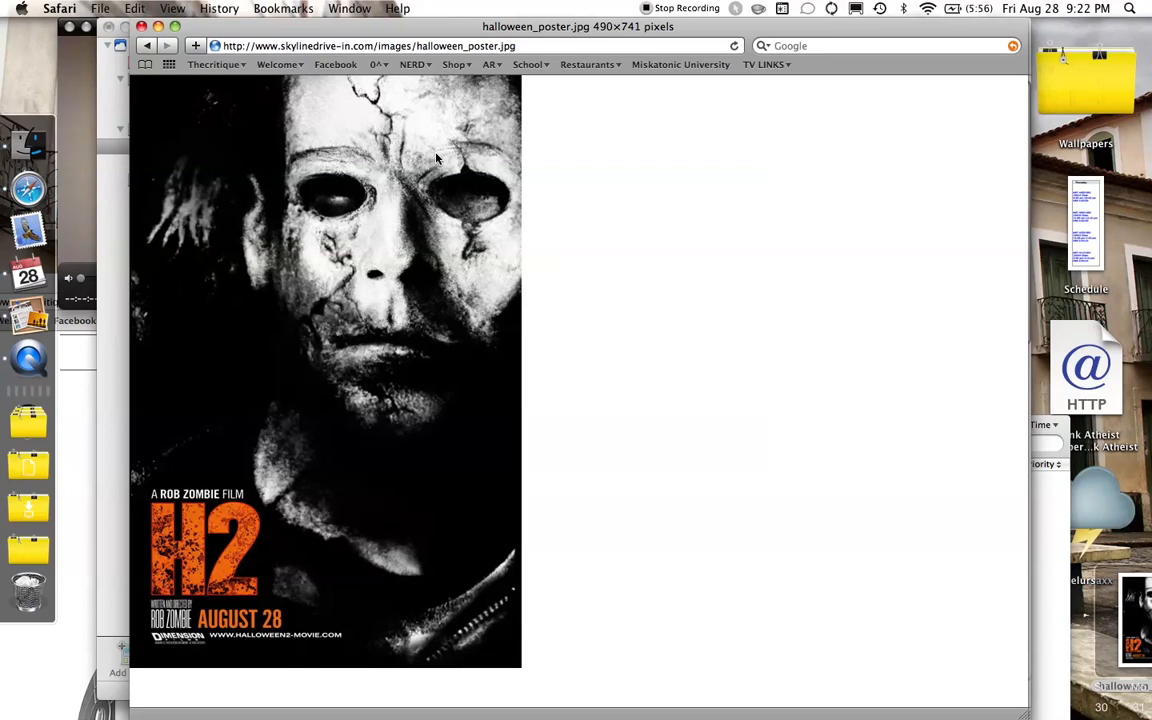
pyautogui.moveTo(372, 201)
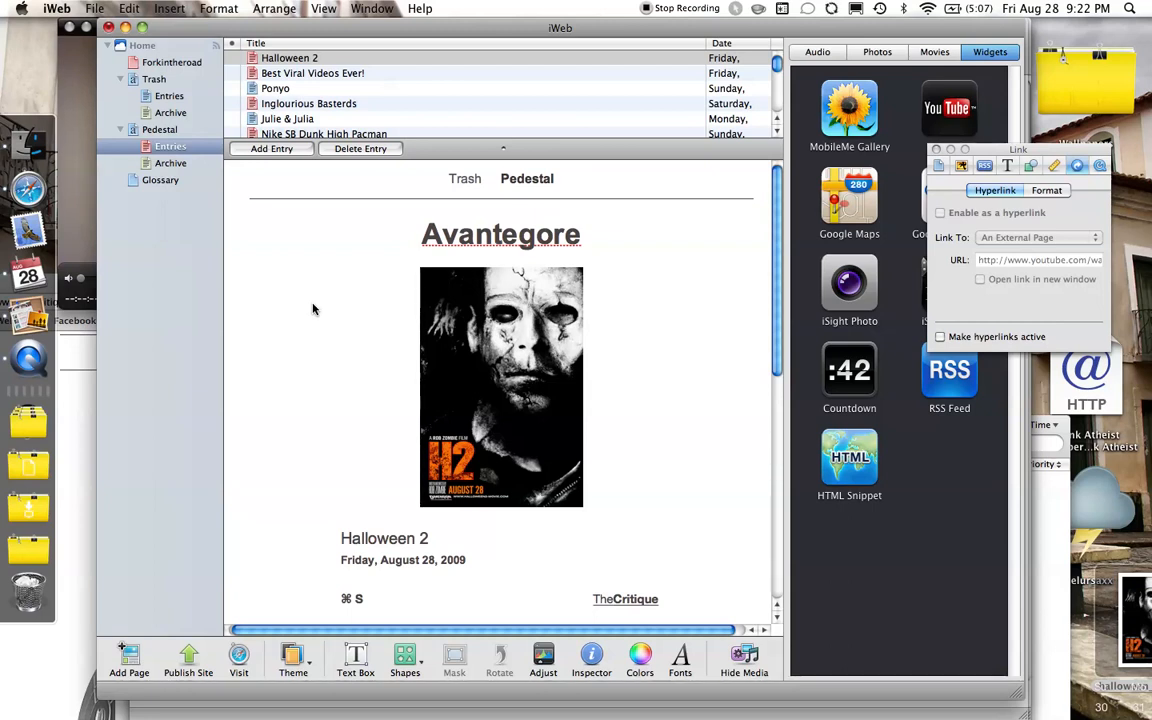
pyautogui.moveTo(213, 298)
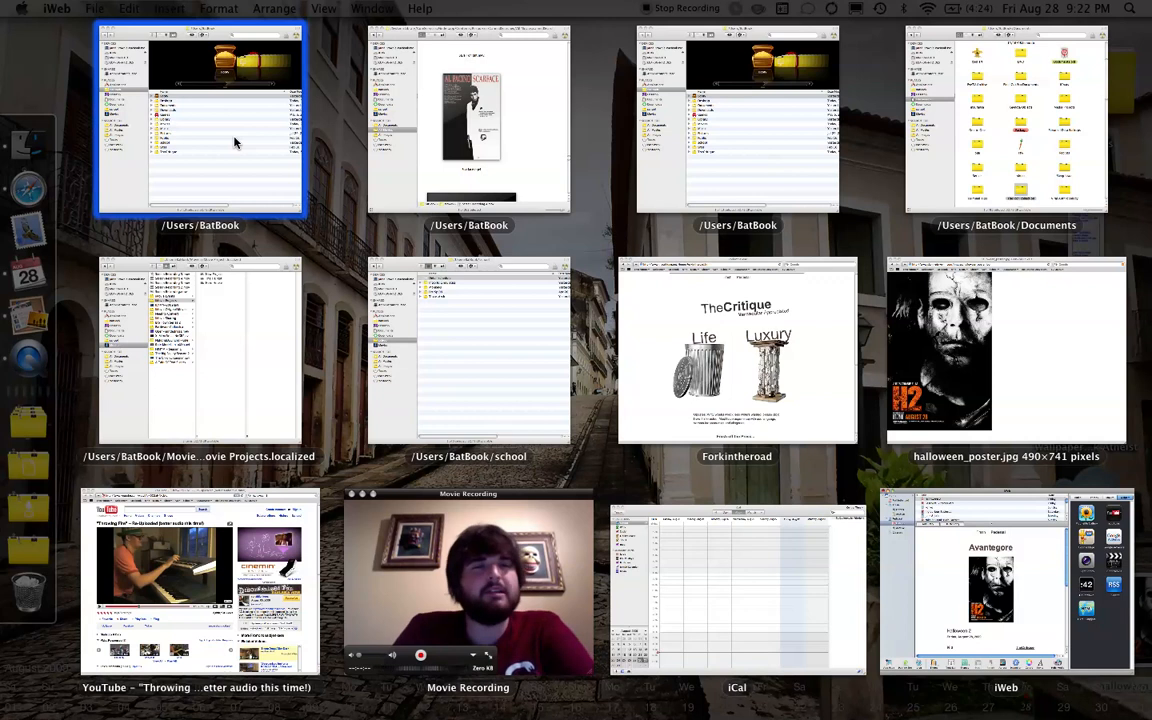
# Pick the thecritique.net Forkintheroad Safari window from the Exposé overview
pyautogui.click(200, 120)
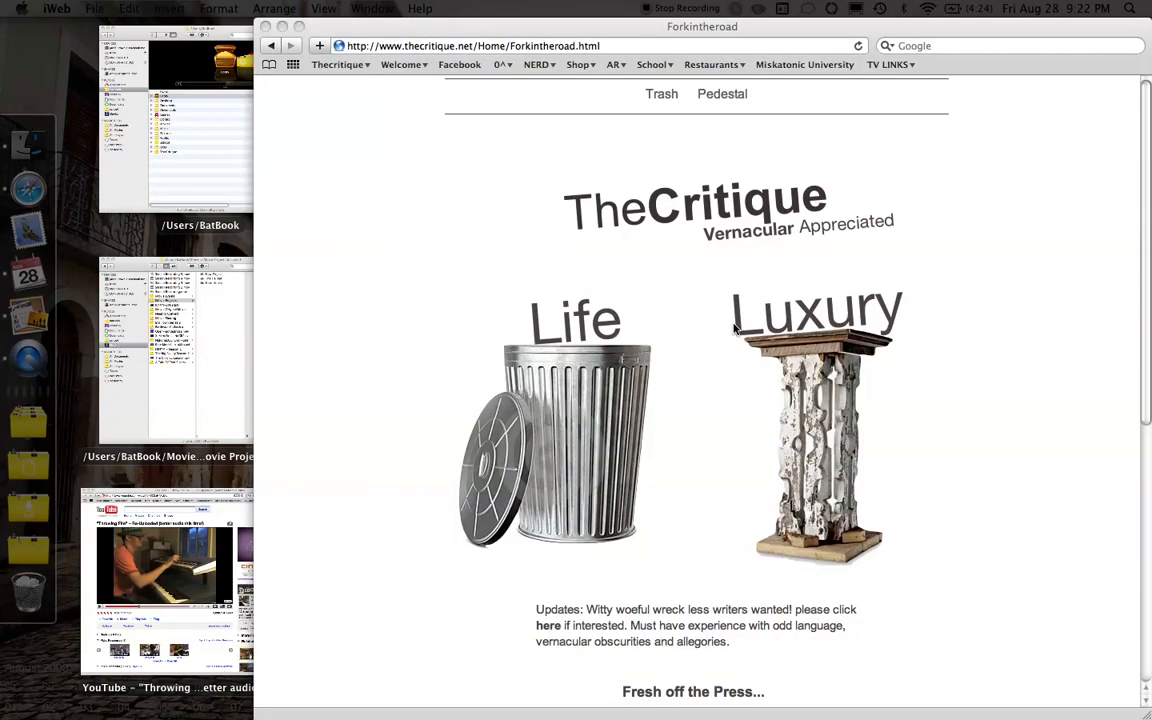
pyautogui.moveTo(655, 323)
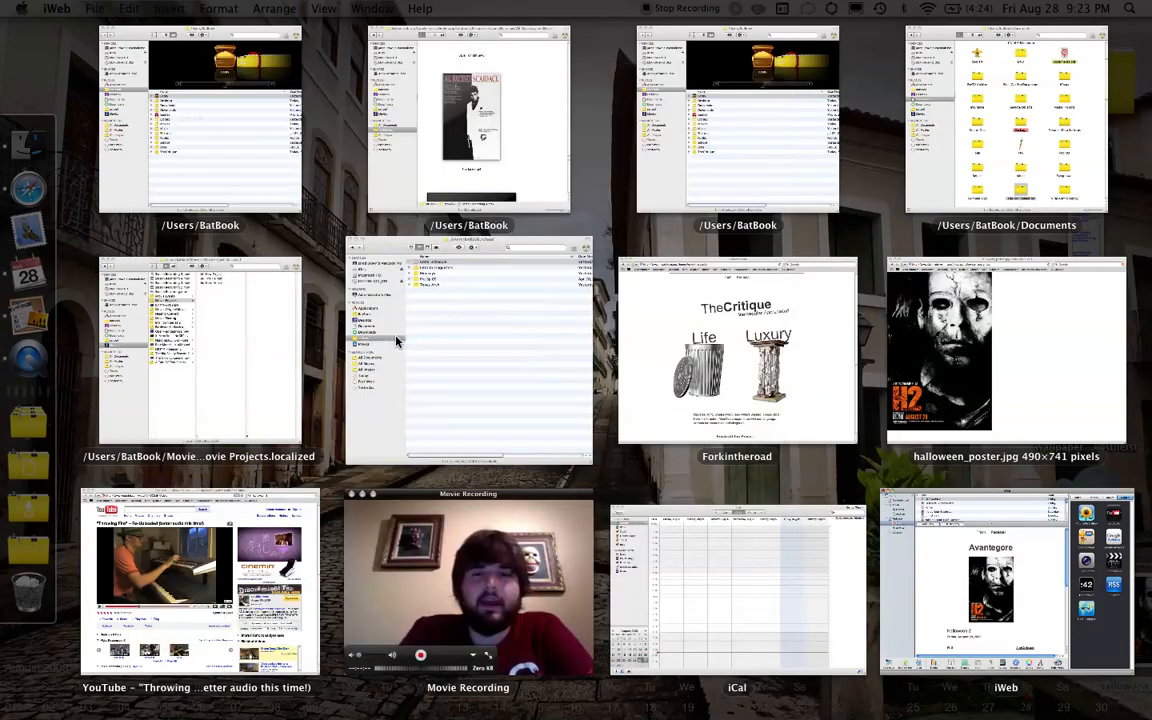
pyautogui.click(468, 350)
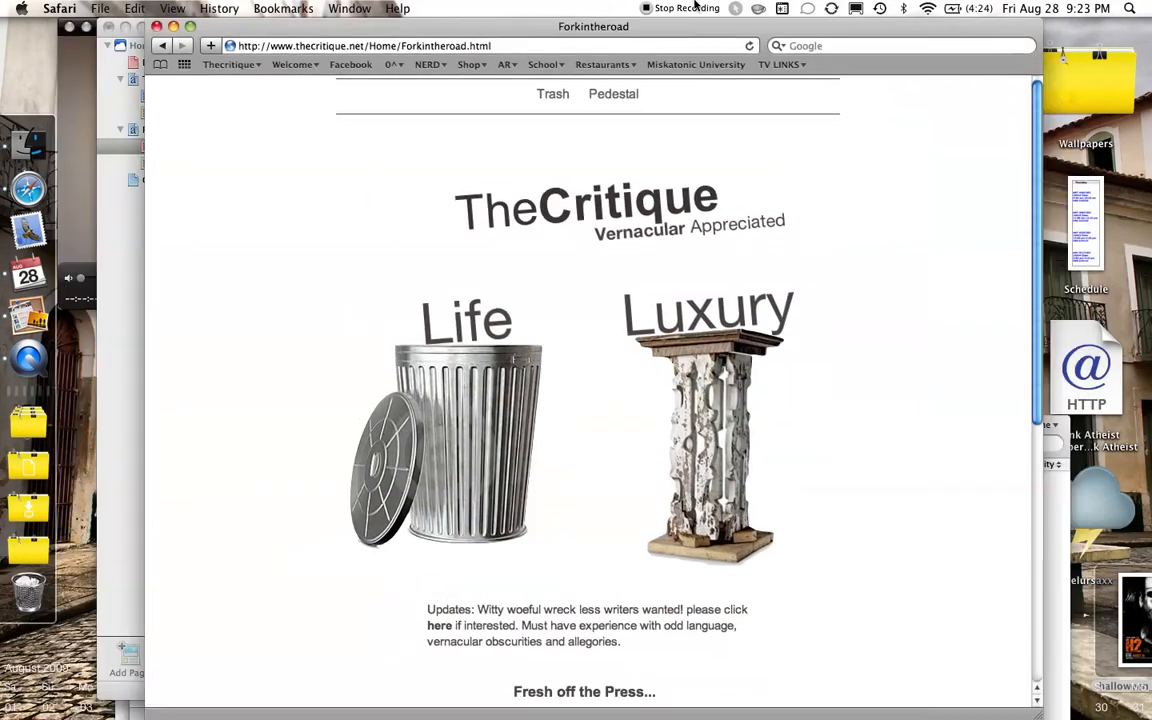
pyautogui.scroll(-3)
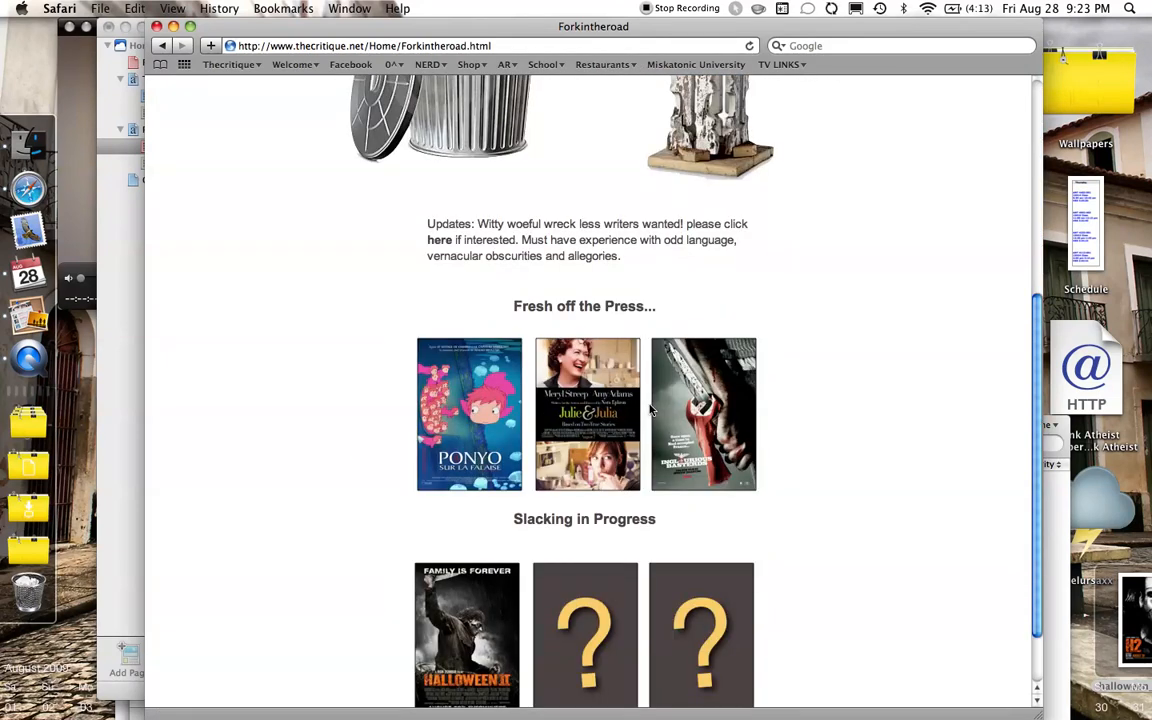
pyautogui.scroll(3)
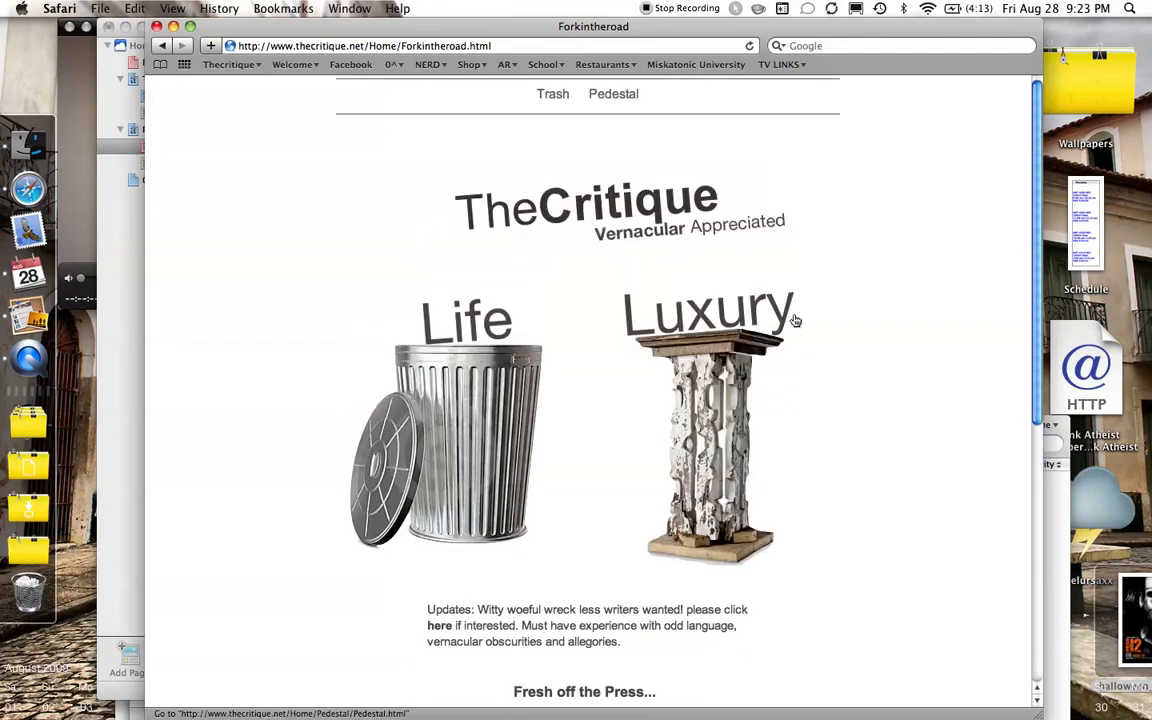
pyautogui.moveTo(795, 318)
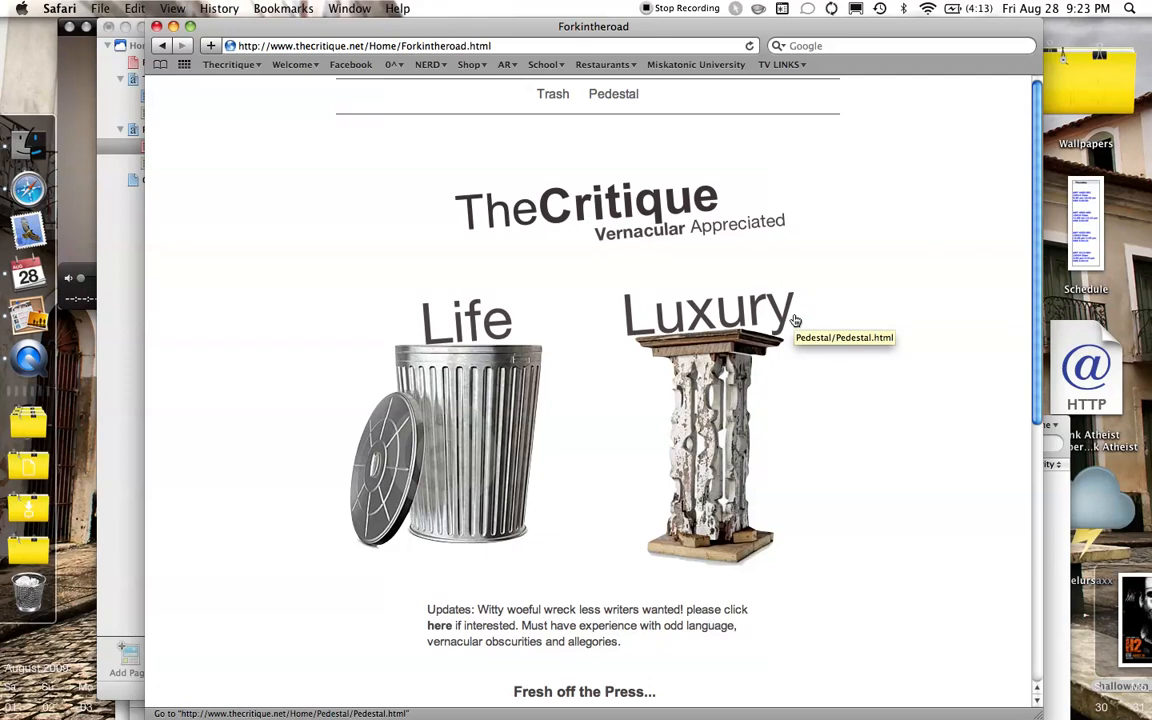